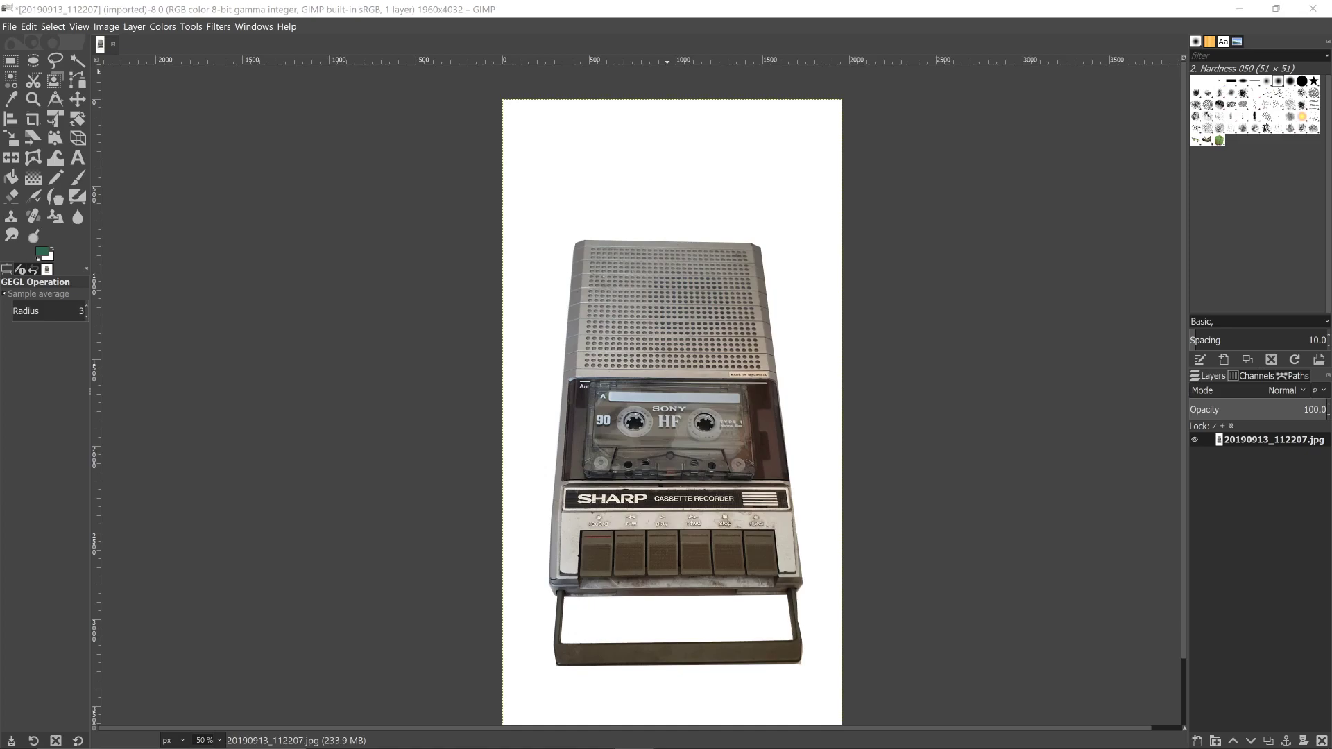
mouse_move(1087, 211)
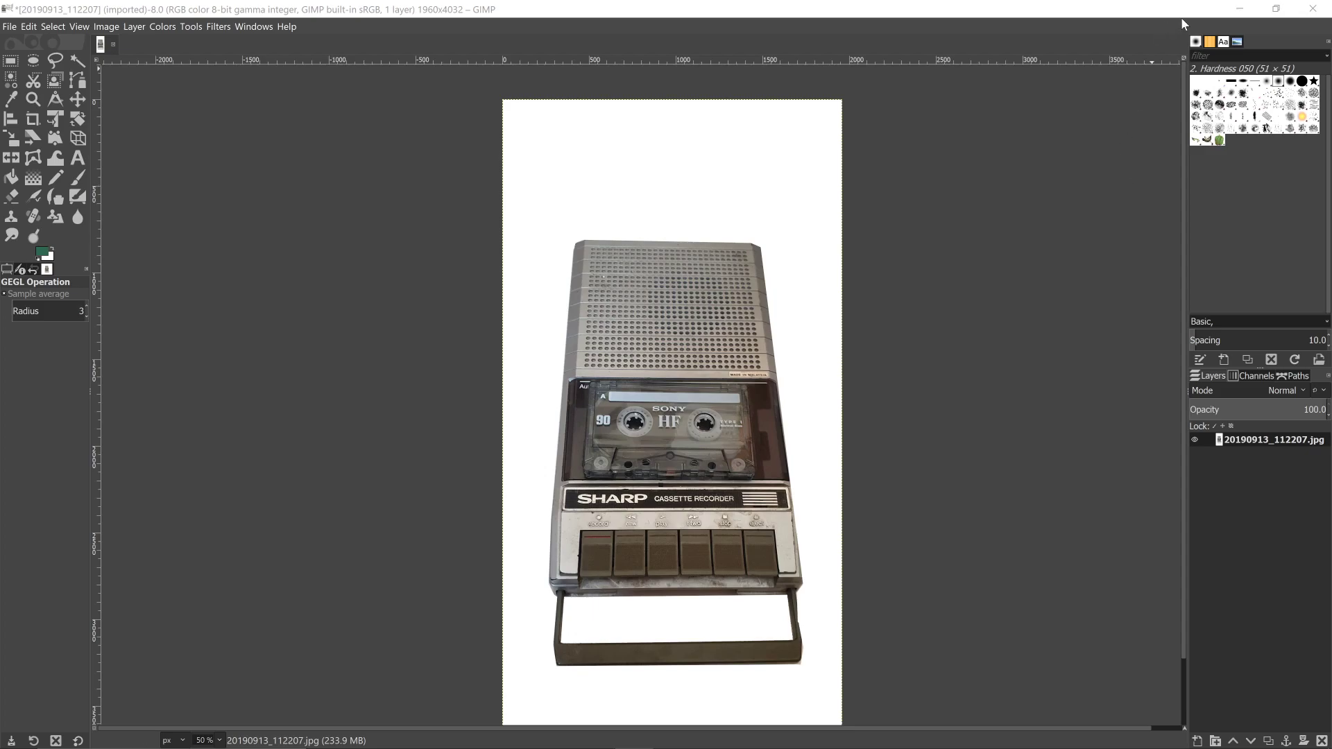
mouse_move(1176, 28)
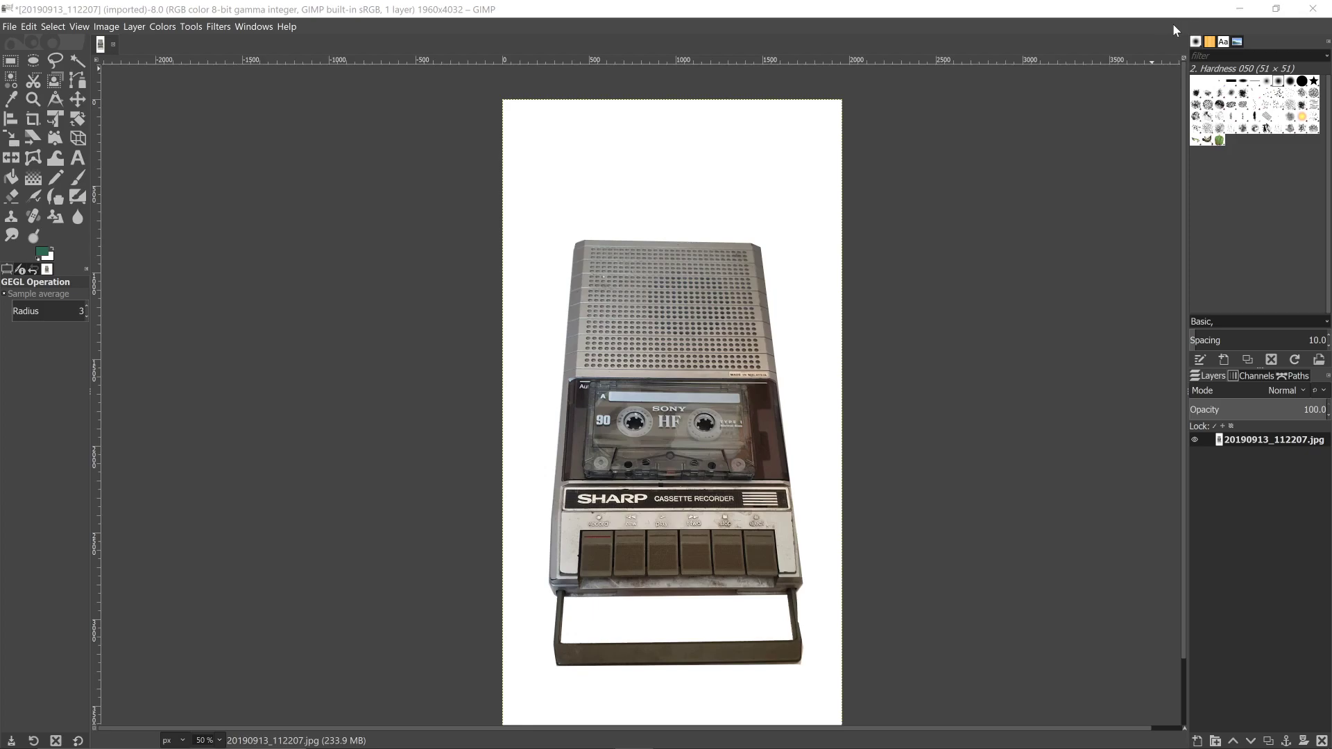
mouse_move(1143, 501)
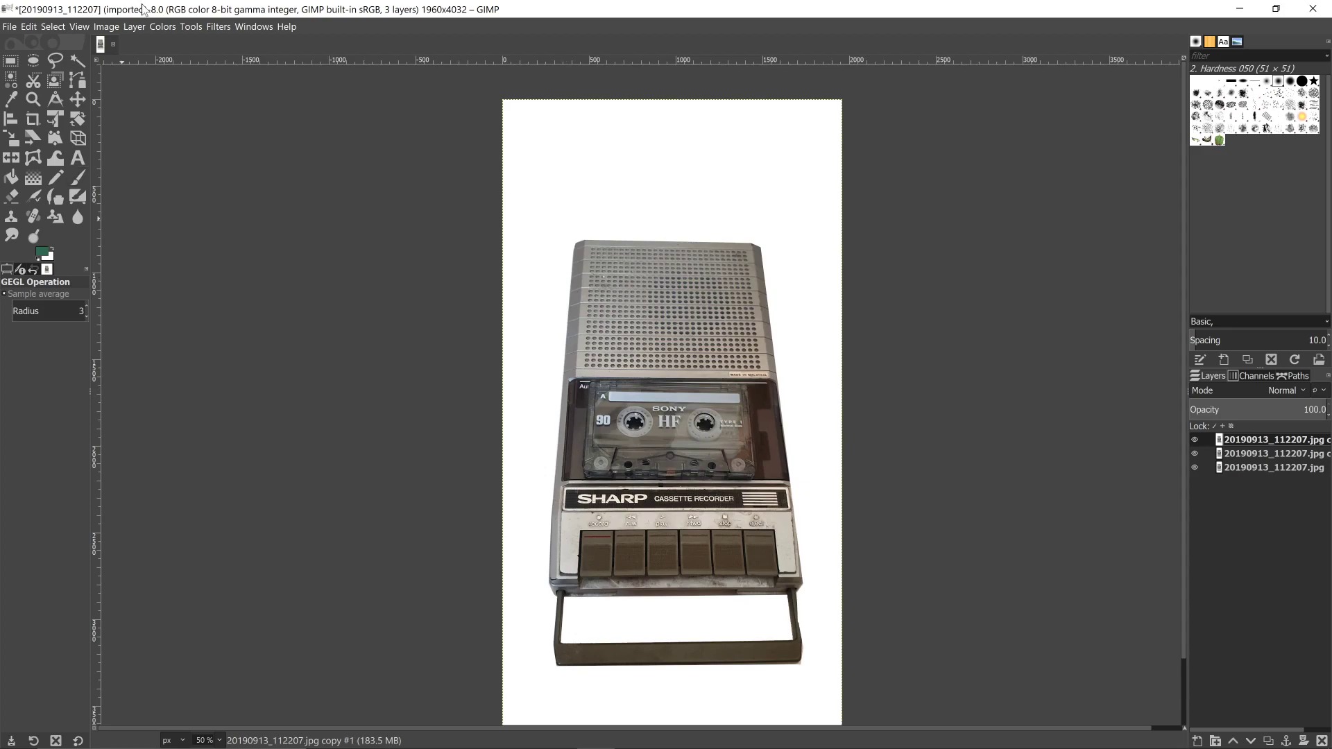
Apply Hue-Saturation with Saturation -100 so the top copy turns grayscale.
left_click(161, 26)
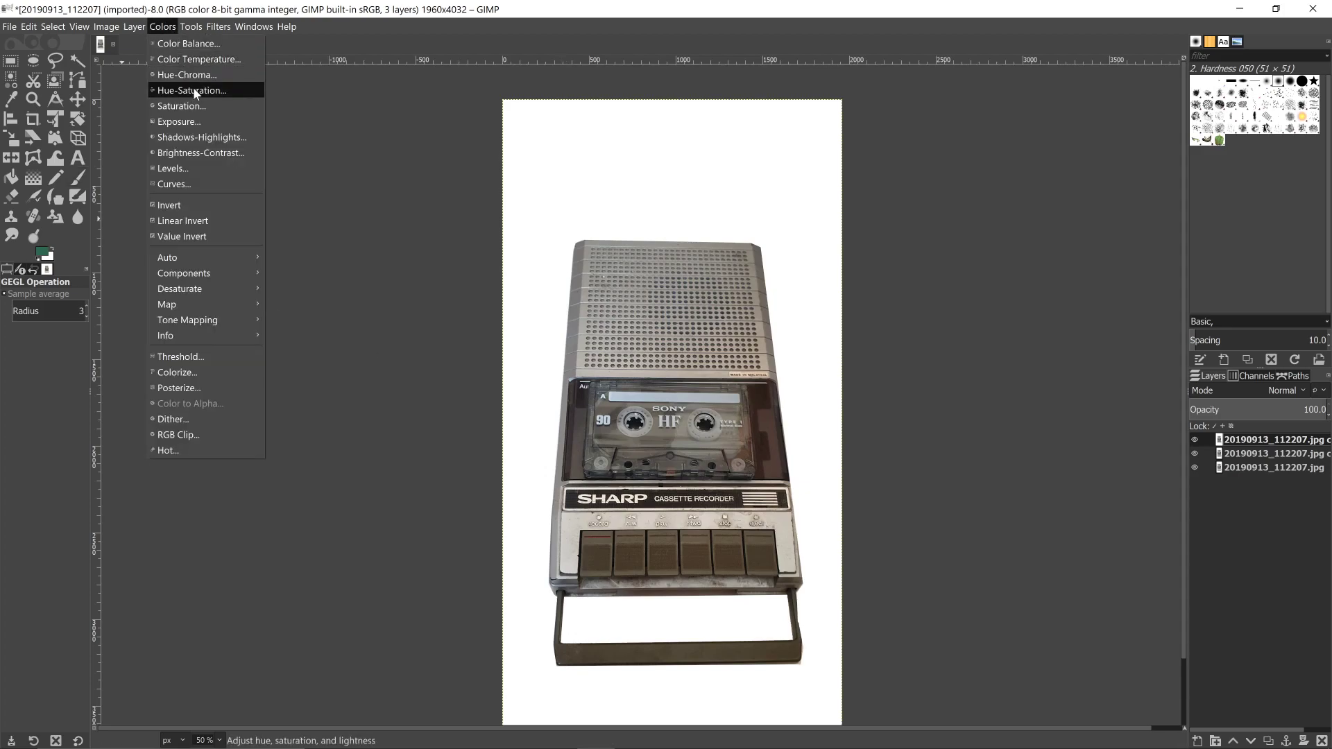
left_click(192, 90)
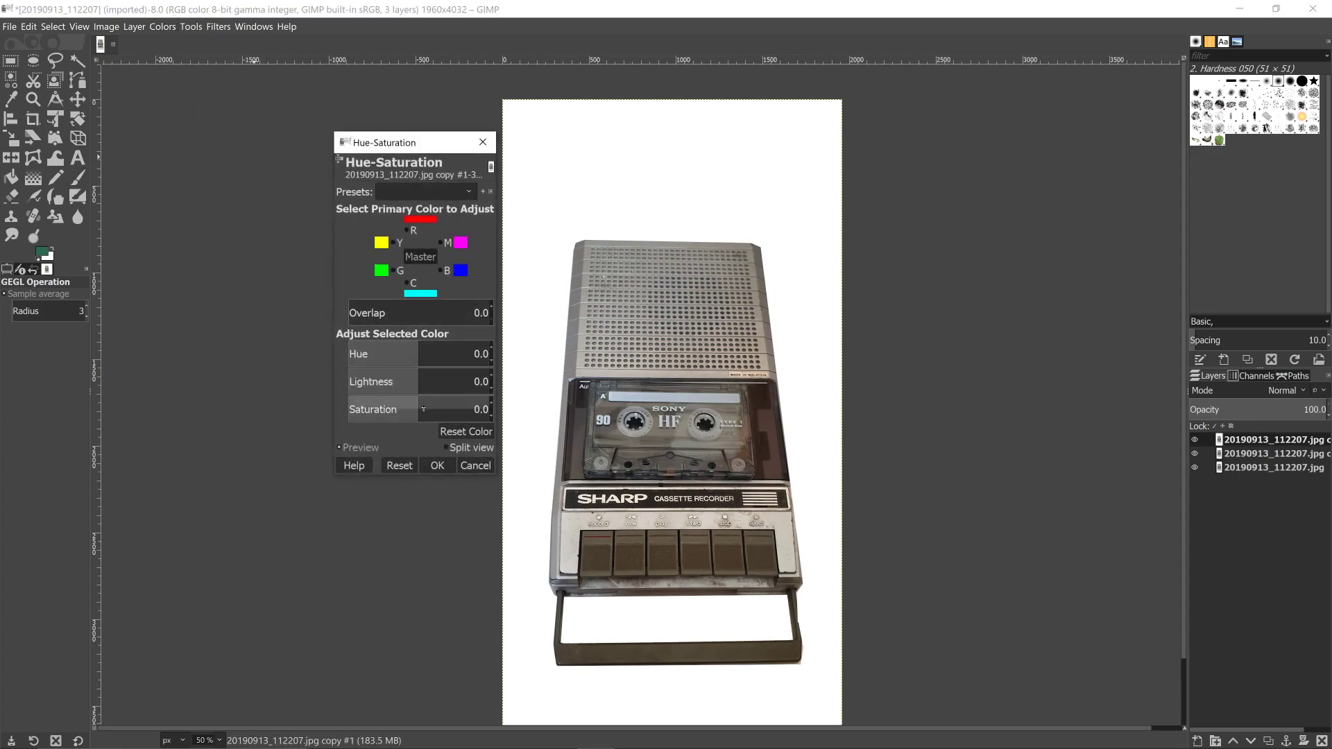
left_click_drag(407, 407, 347, 408)
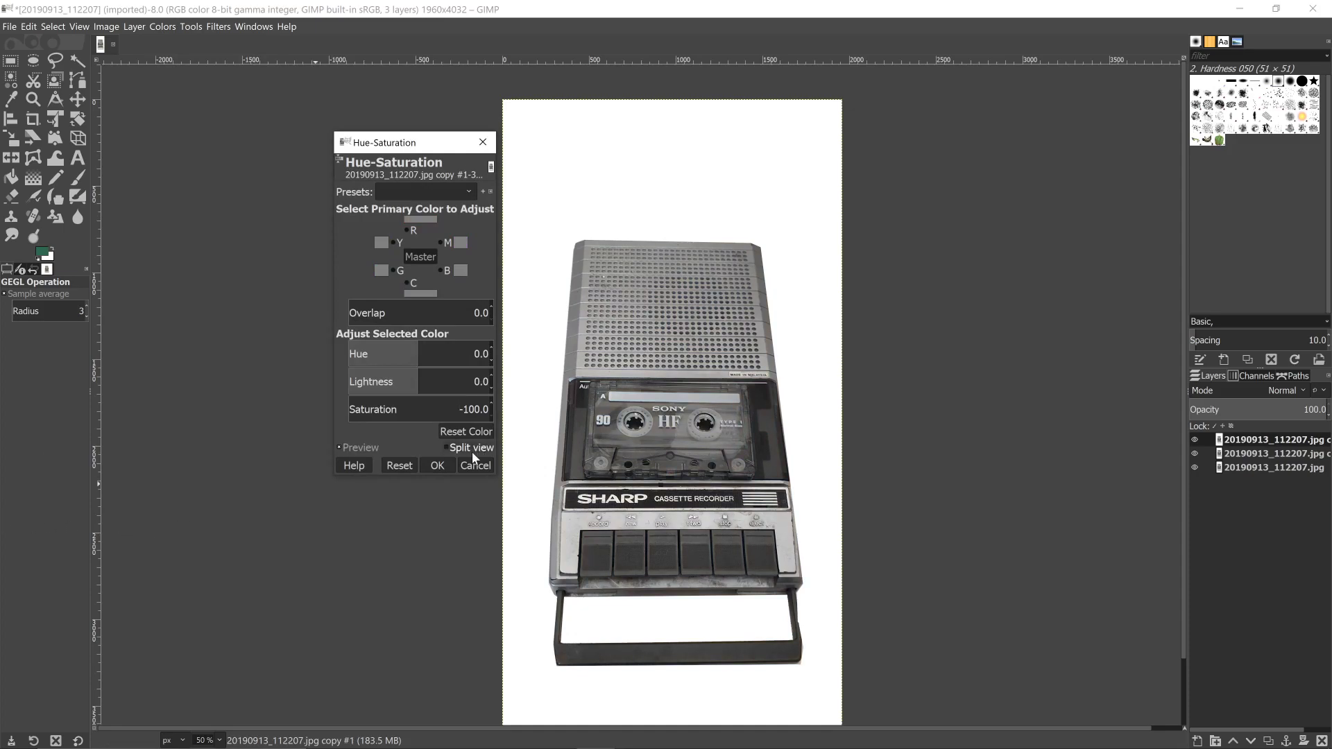
left_click(474, 465)
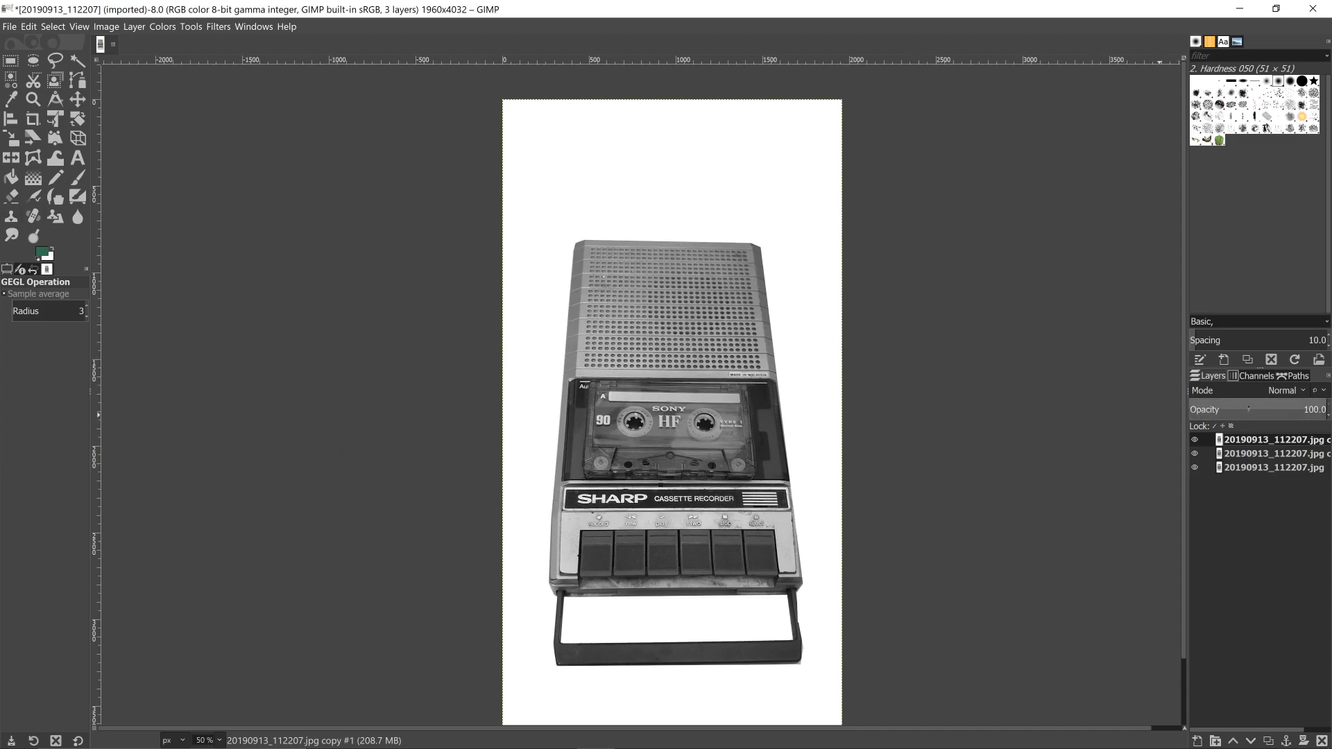
Set the grayscale top layer's mode to HSV Saturation and select the middle copy.
left_click(1290, 390)
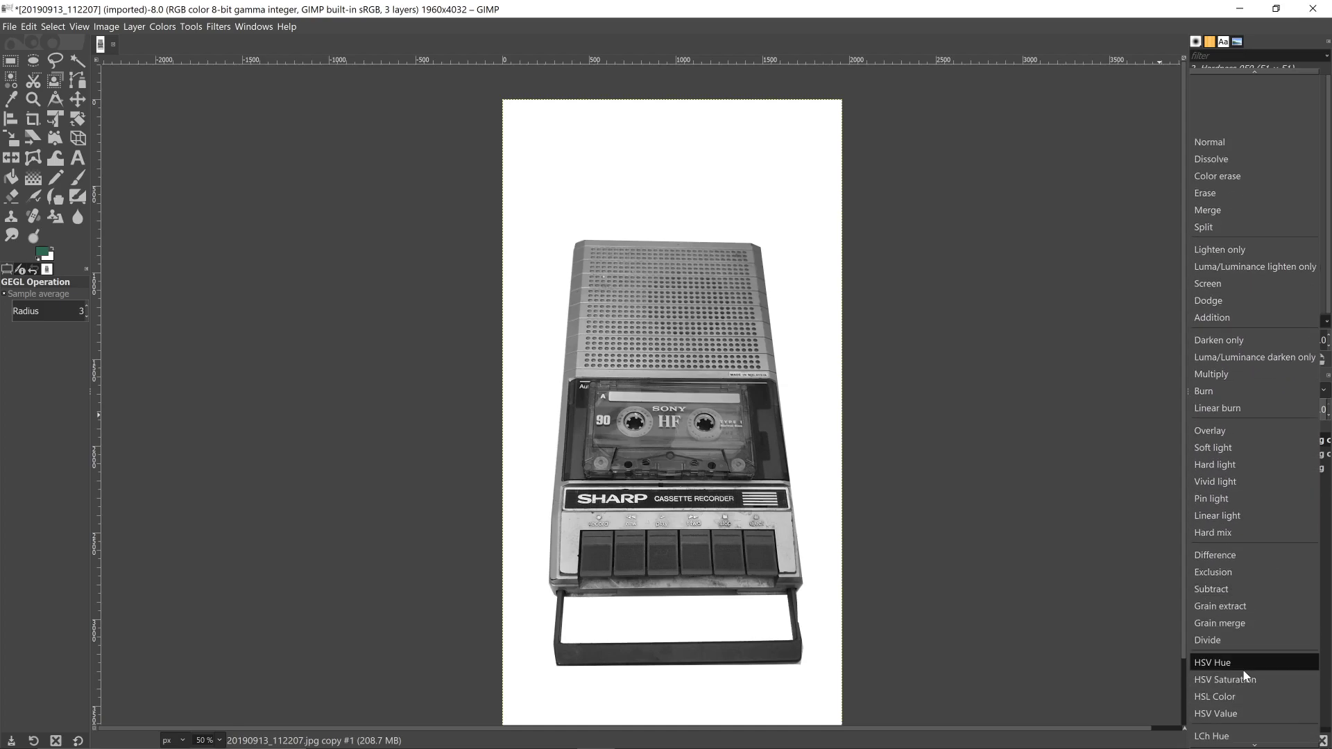
left_click(1223, 678)
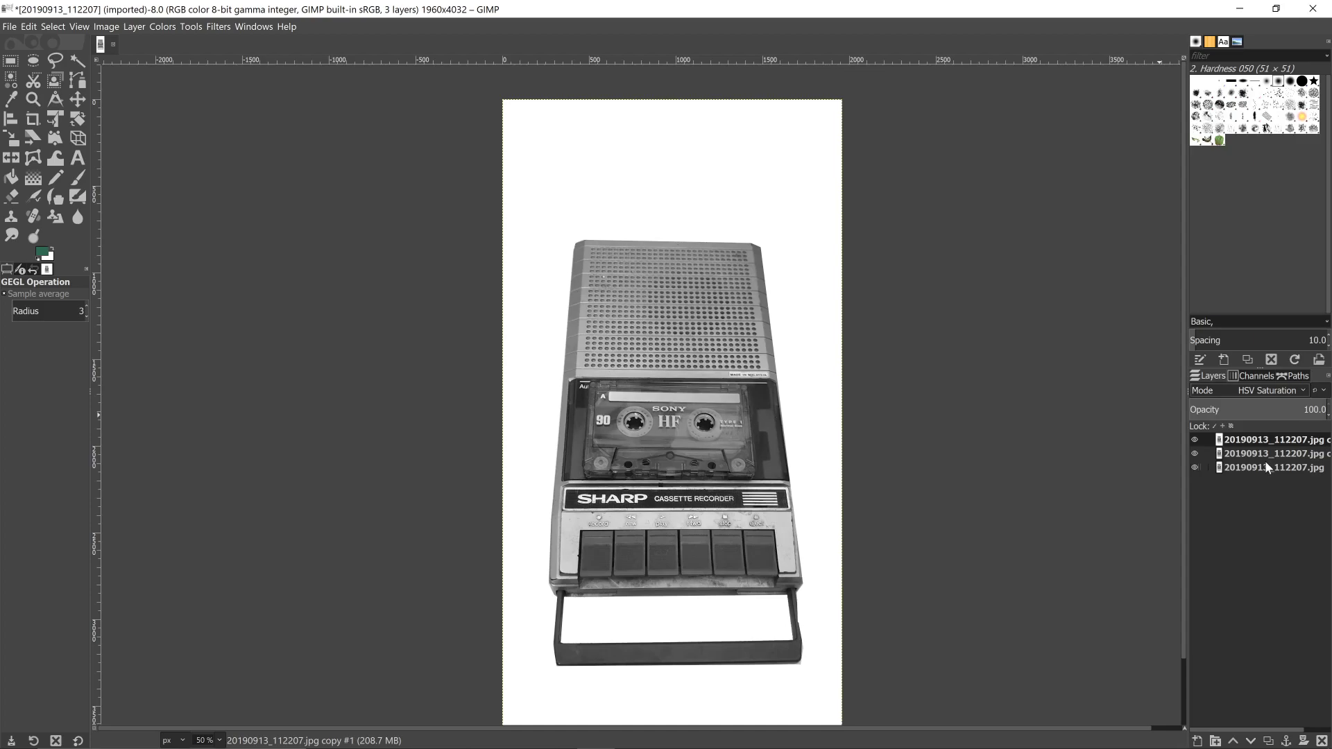
left_click(1269, 452)
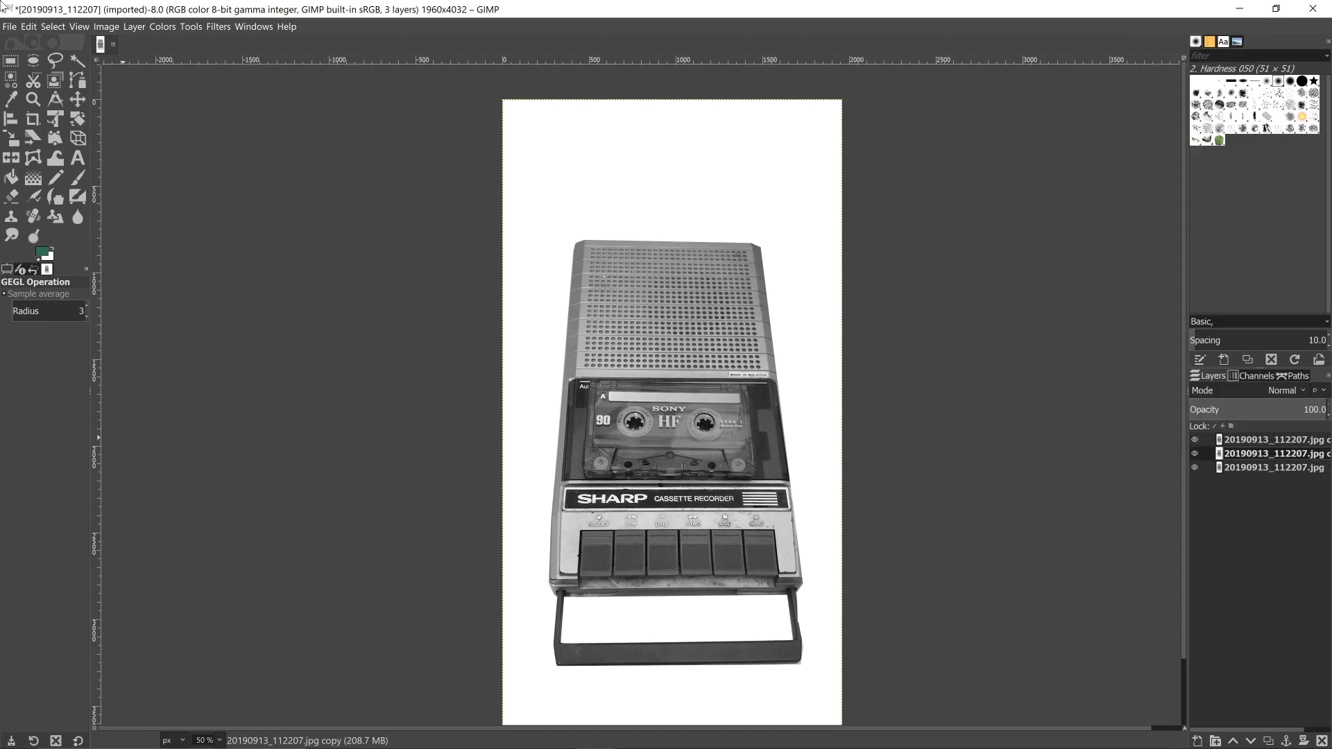
Invert the middle copy's colours and set its layer mode to Dodge.
left_click(161, 26)
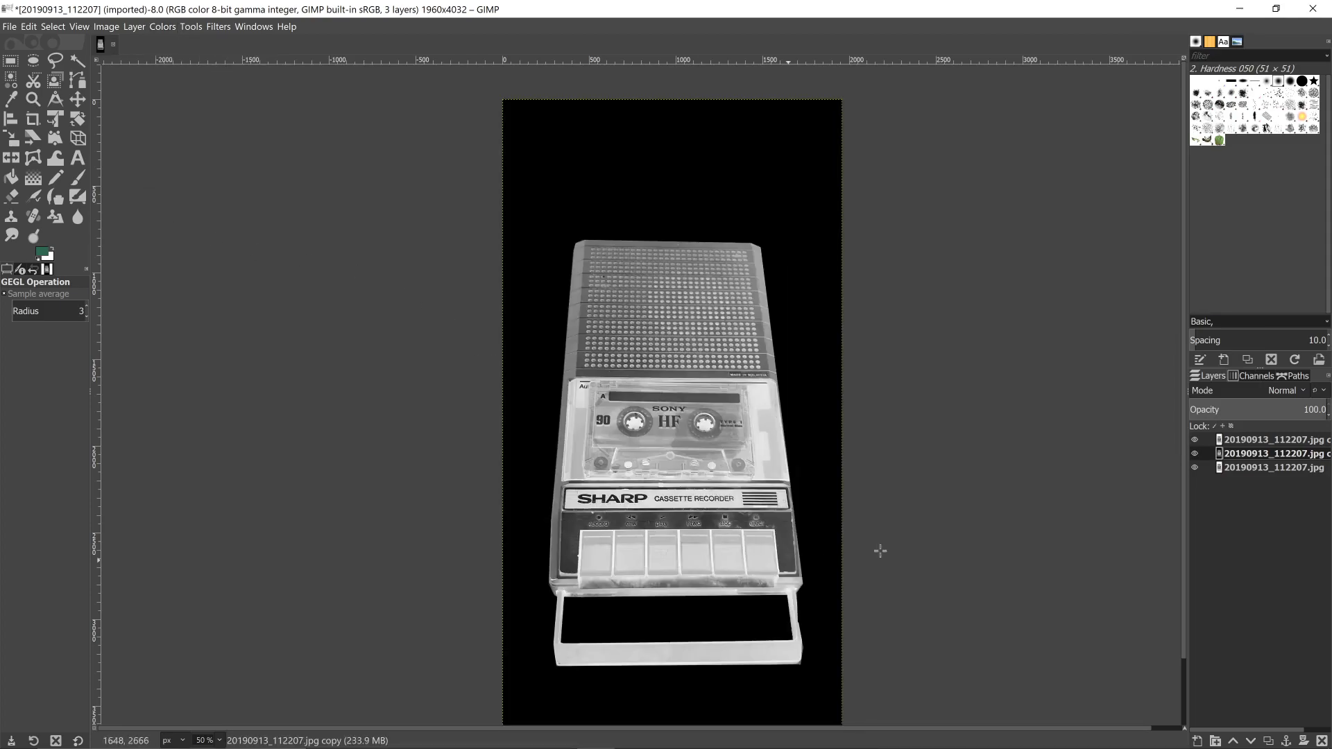
left_click(1285, 389)
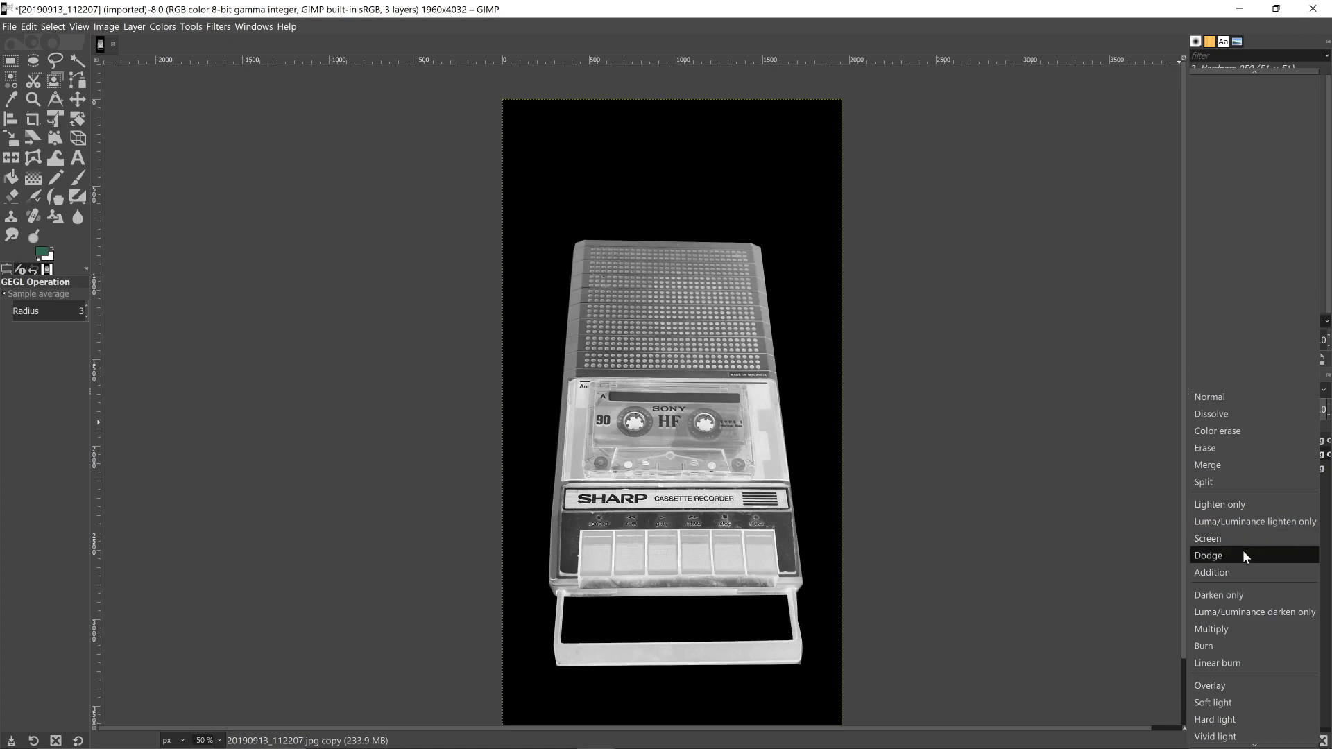
left_click(1207, 555)
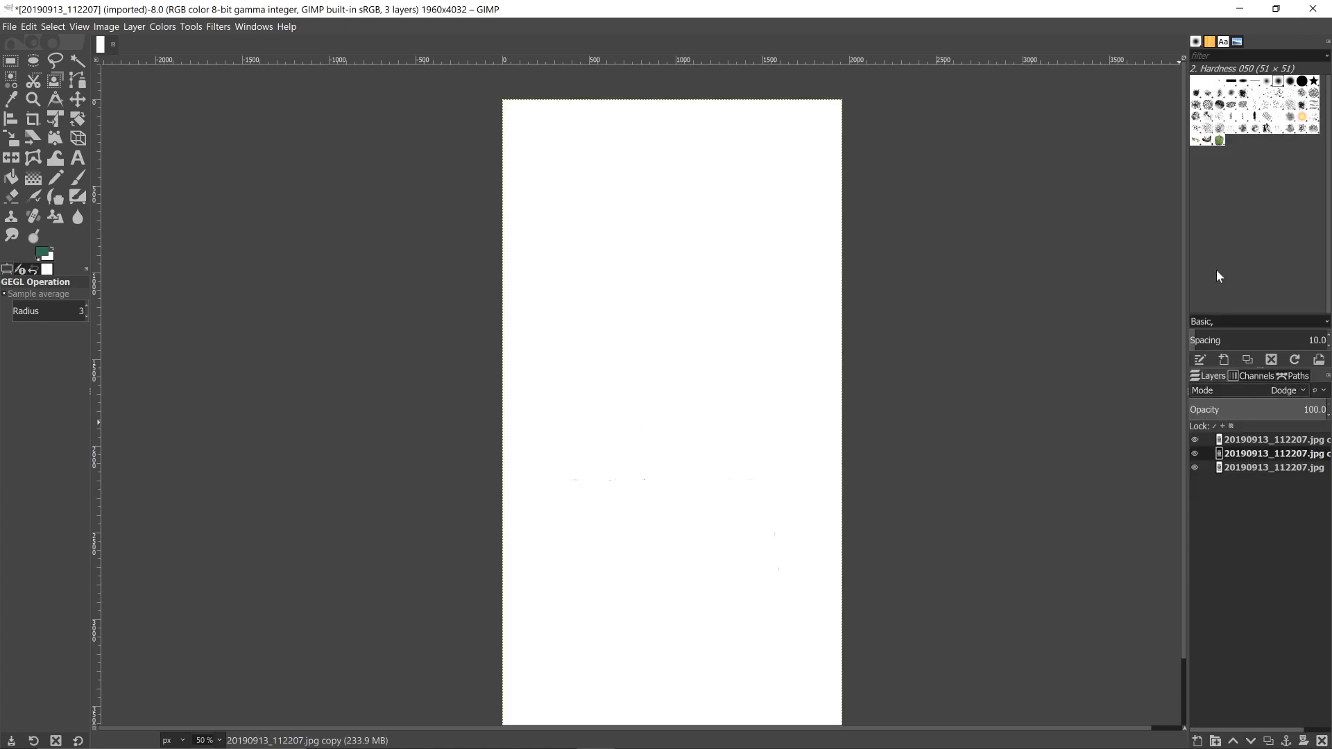
mouse_move(157, 17)
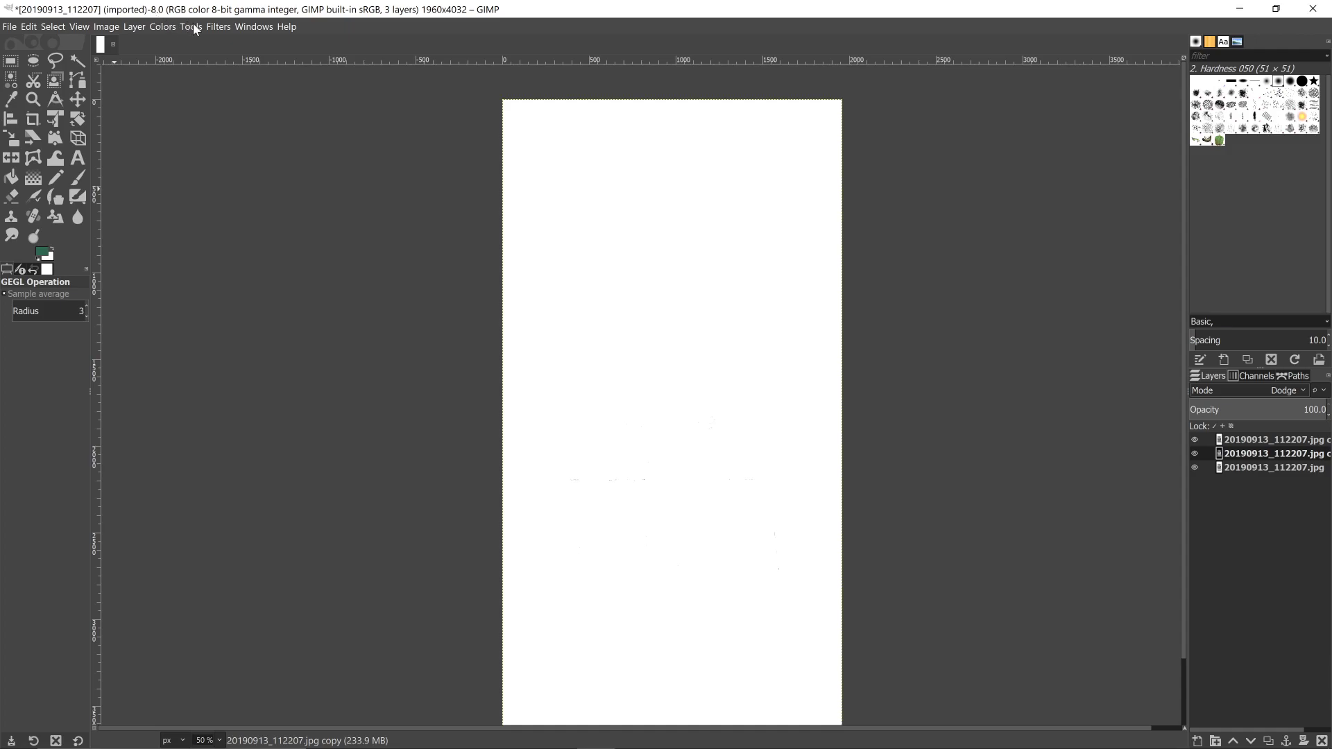
Apply a Gaussian Blur of size 8.92 to the inverted middle copy.
left_click(218, 26)
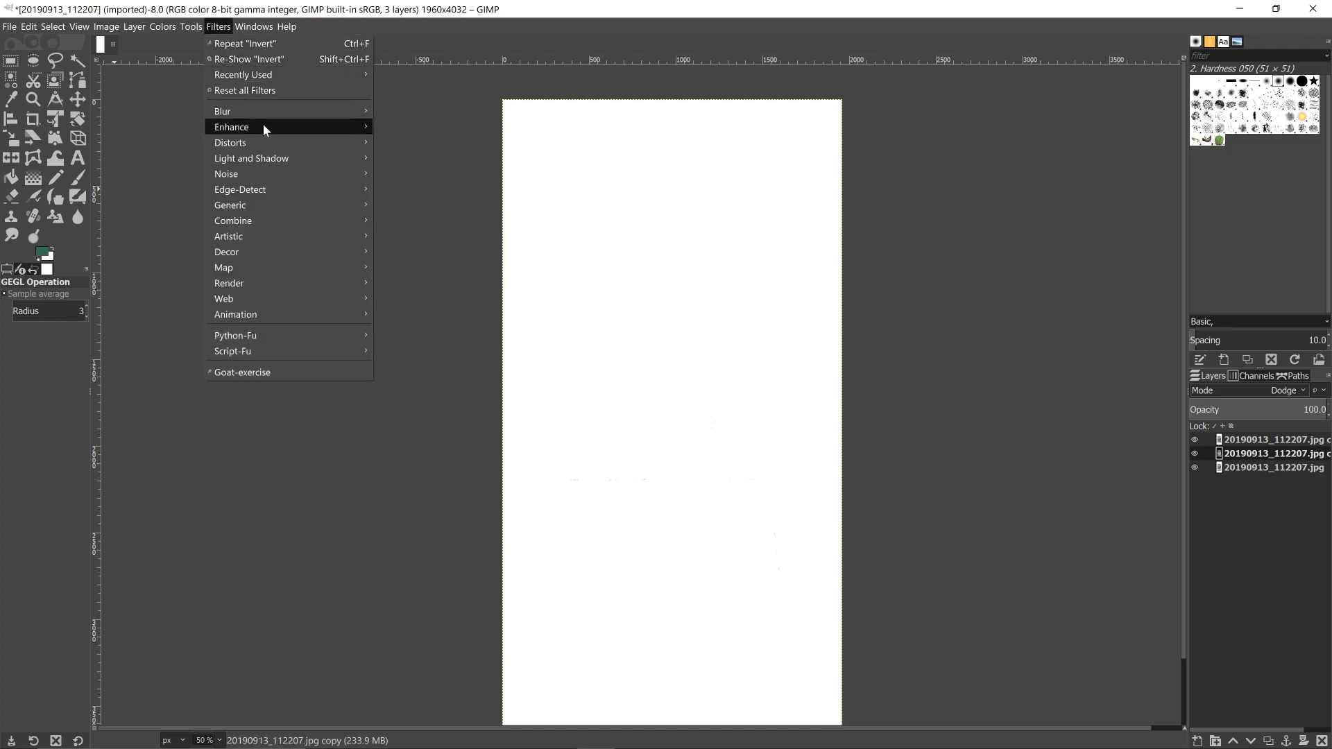
left_click(222, 111)
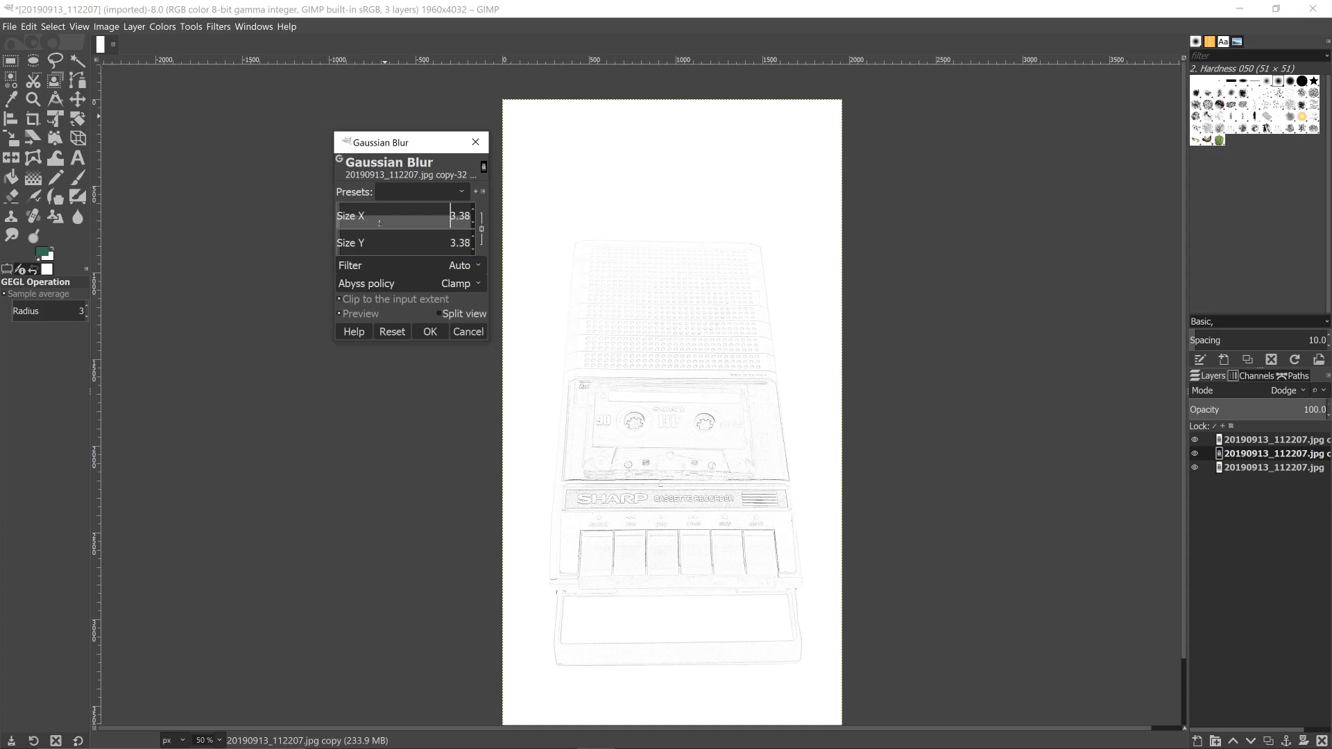
left_click_drag(378, 217, 441, 217)
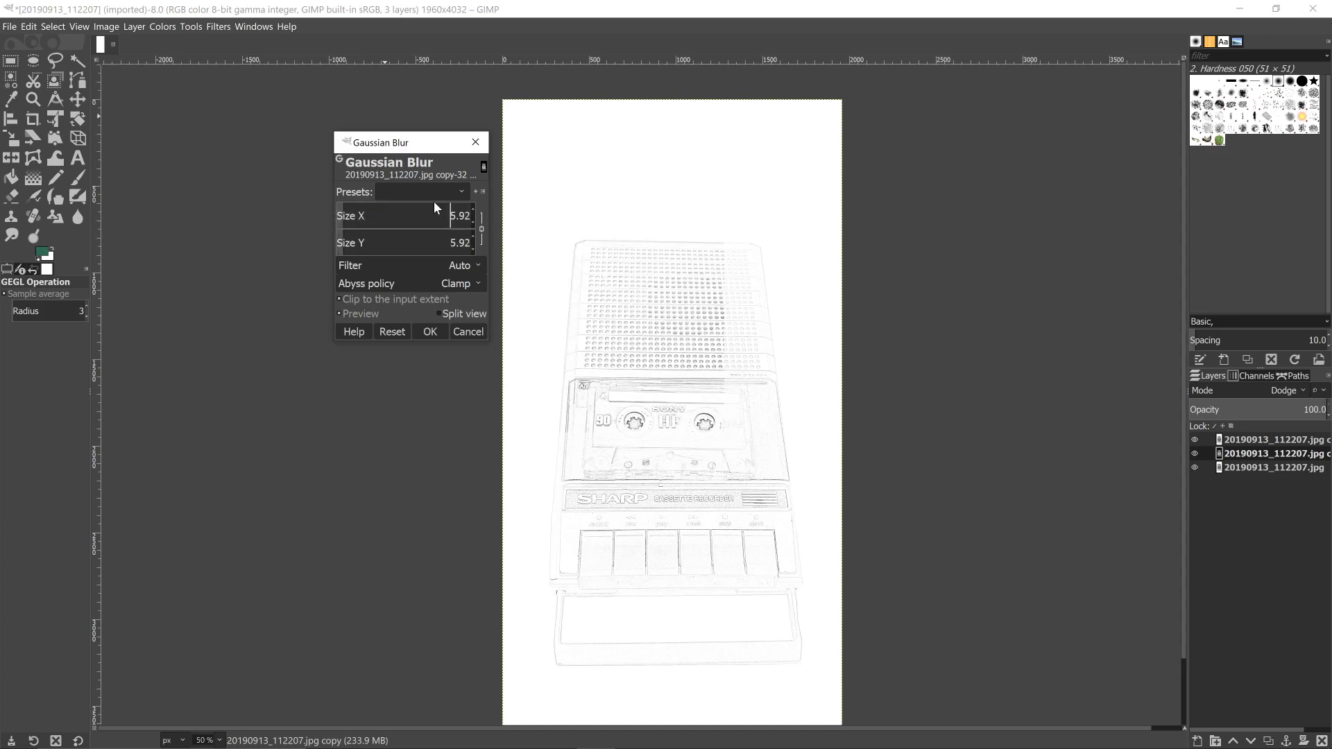
left_click(480, 212)
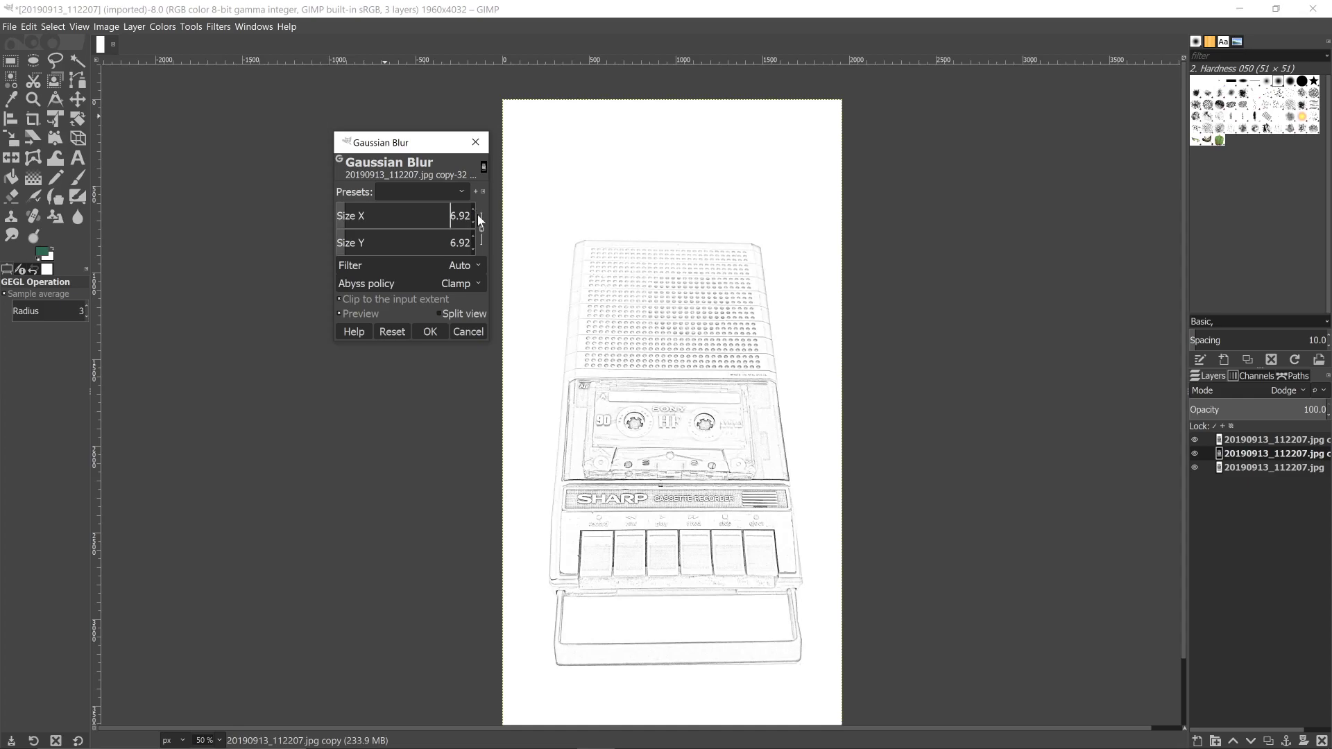
left_click(481, 213)
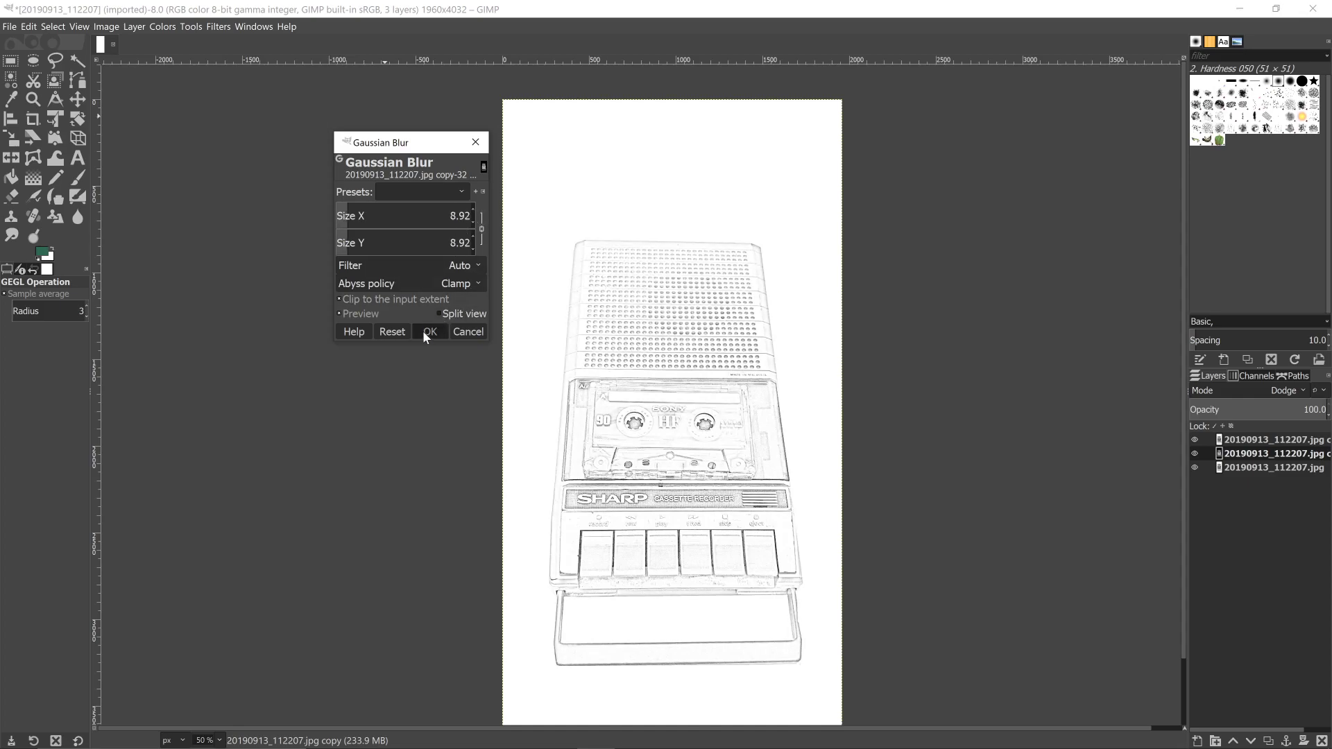
left_click(429, 331)
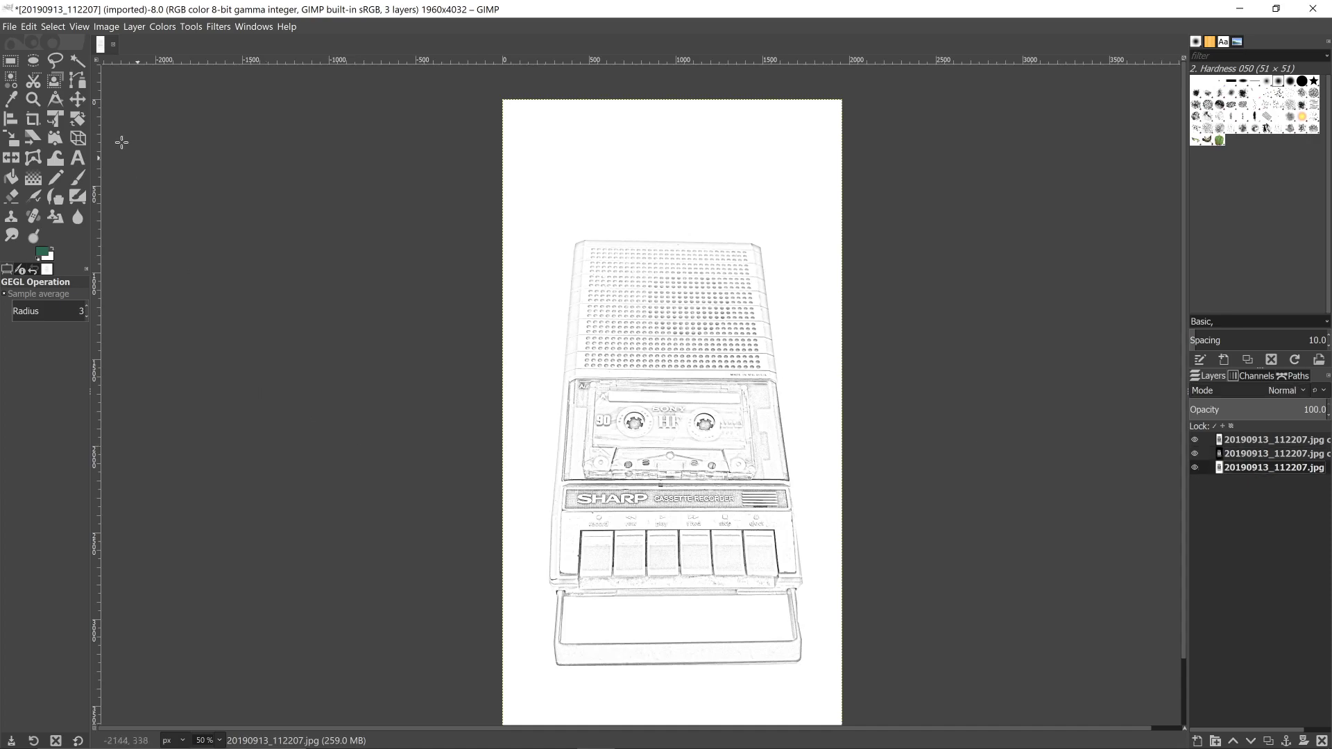
Apply Levels with white input 253 and gamma 0.81 to darken the sketch.
left_click(161, 27)
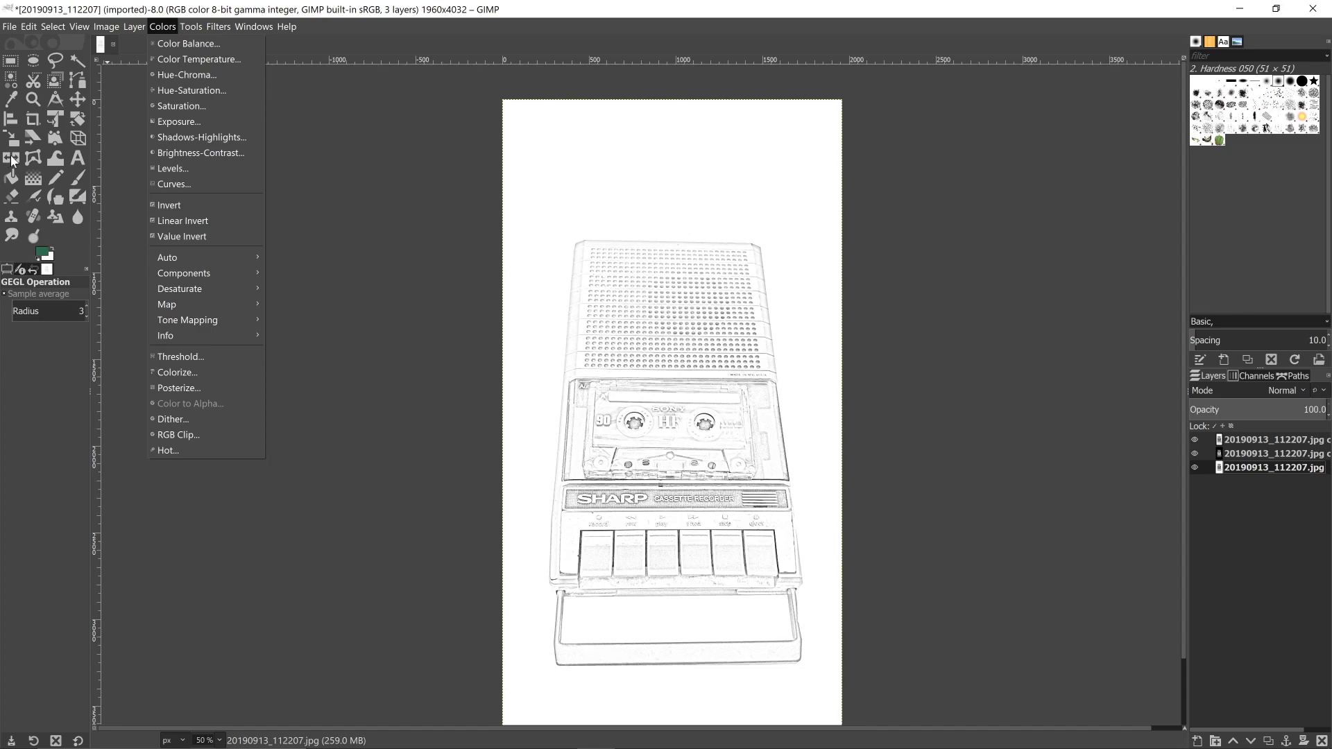
left_click(172, 168)
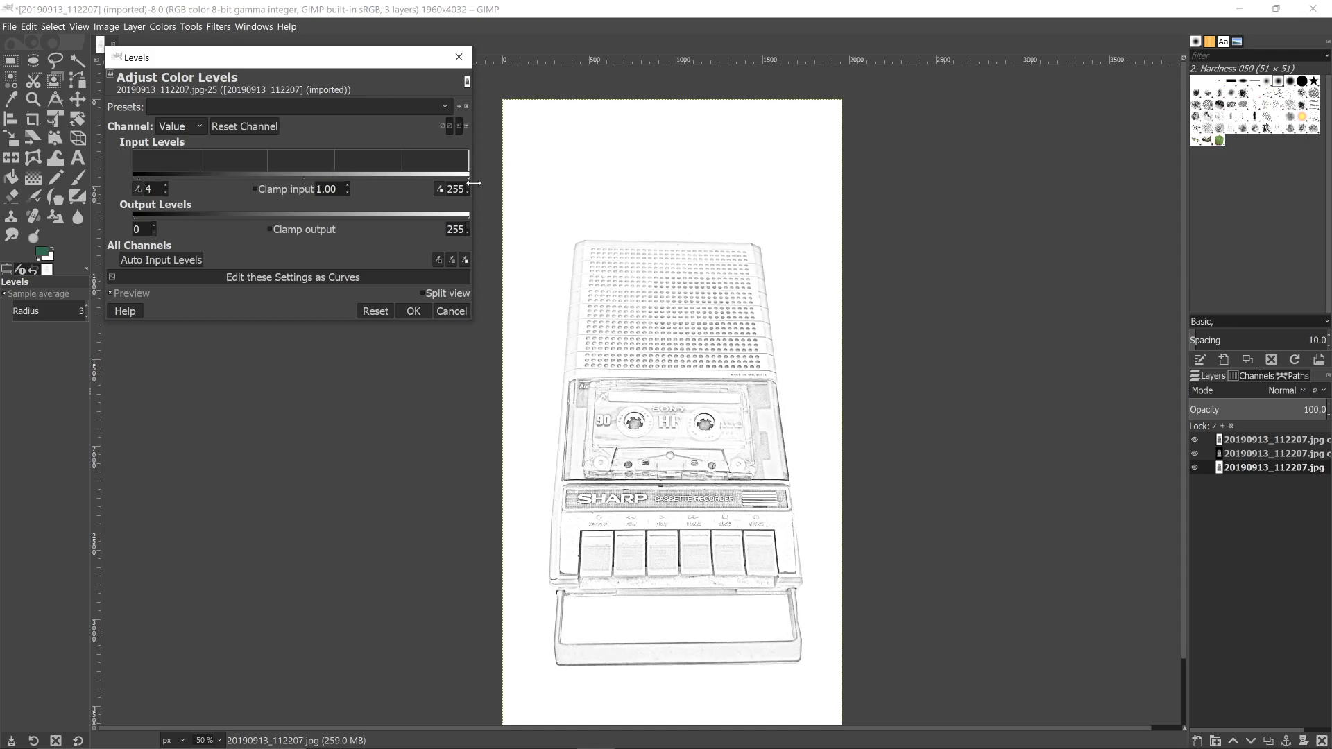
left_click_drag(468, 179, 452, 179)
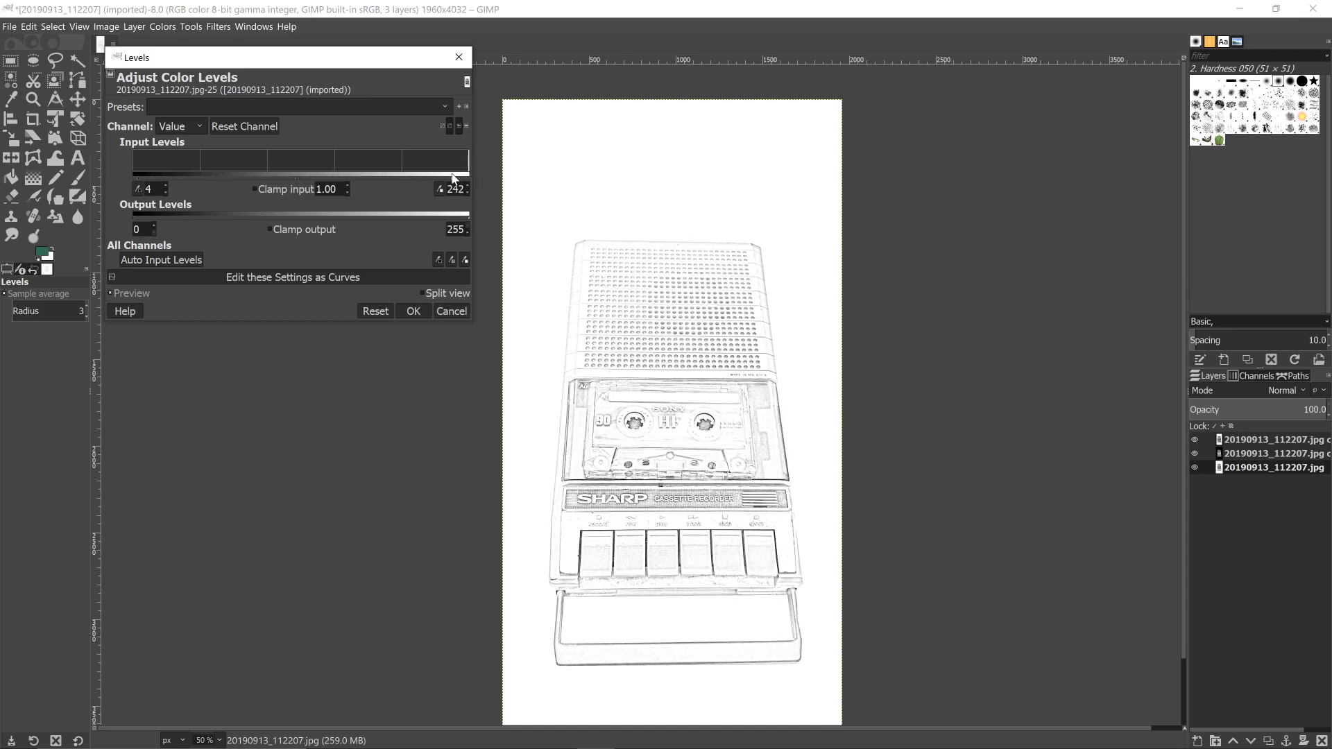
left_click_drag(452, 179, 466, 179)
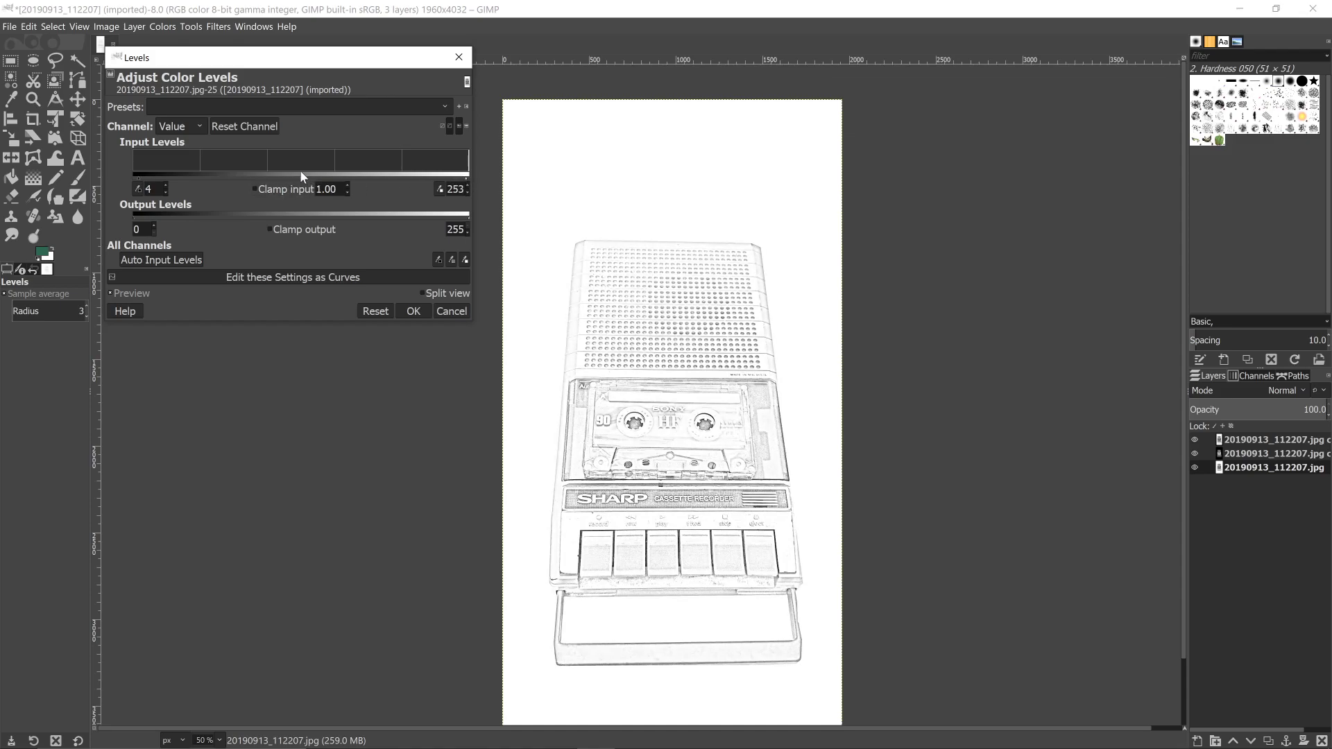
left_click(326, 189)
type("1.09")
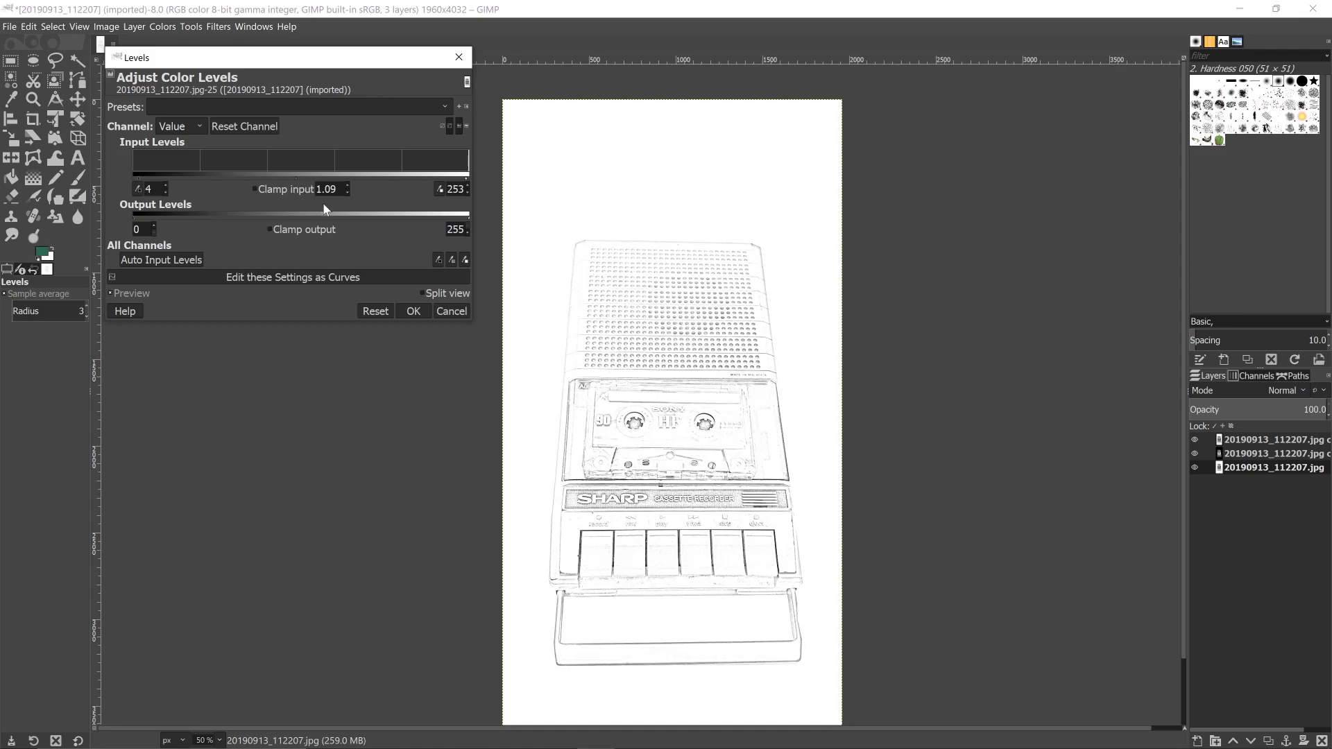
left_click_drag(324, 161, 316, 161)
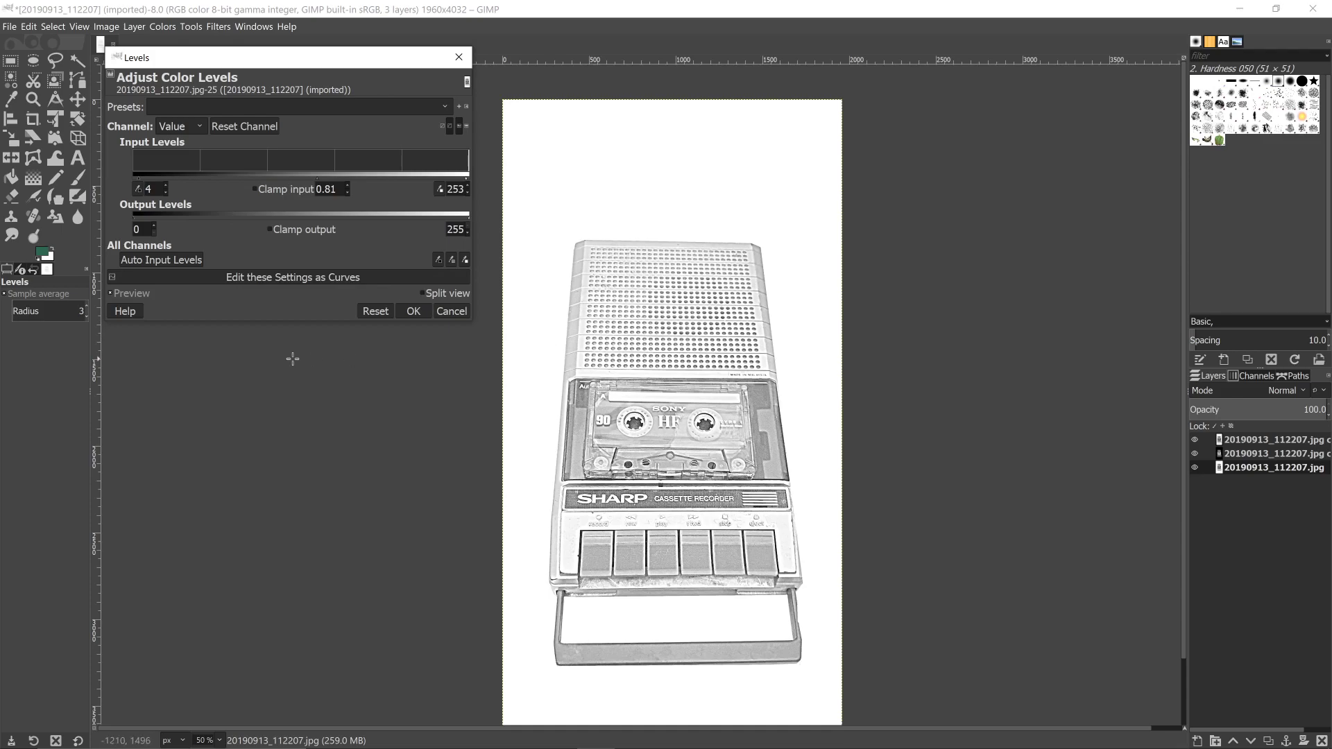
left_click(414, 310)
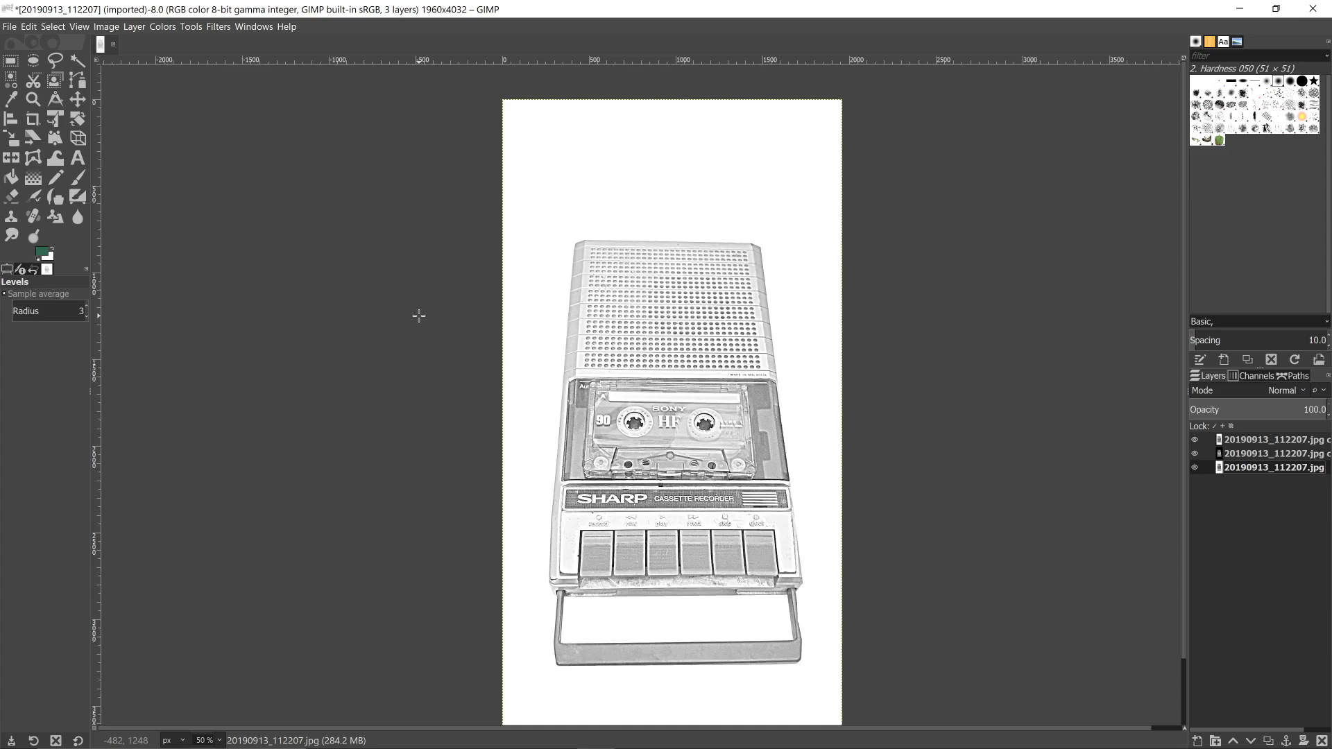
Export the image as blackandwhite.jpg to Downloads, accepting the JPEG quality settings.
left_click(9, 27)
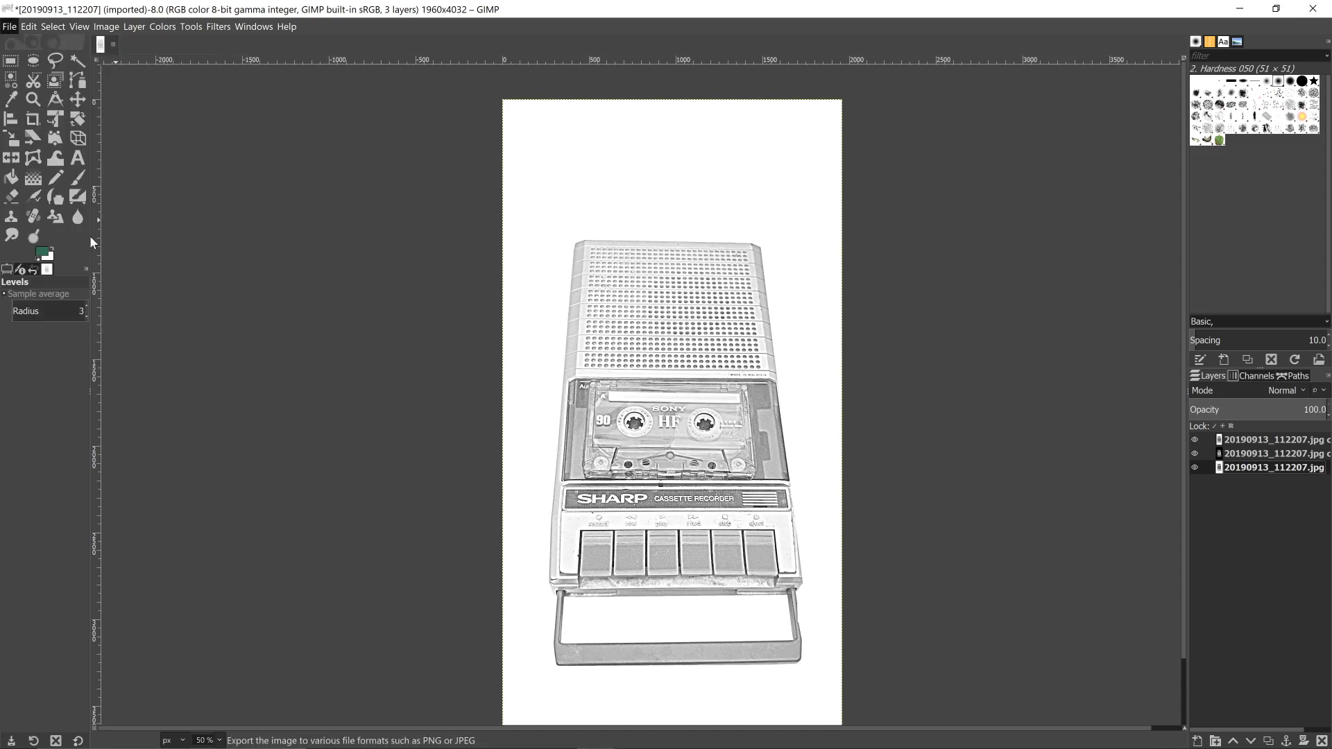
left_click(10, 27)
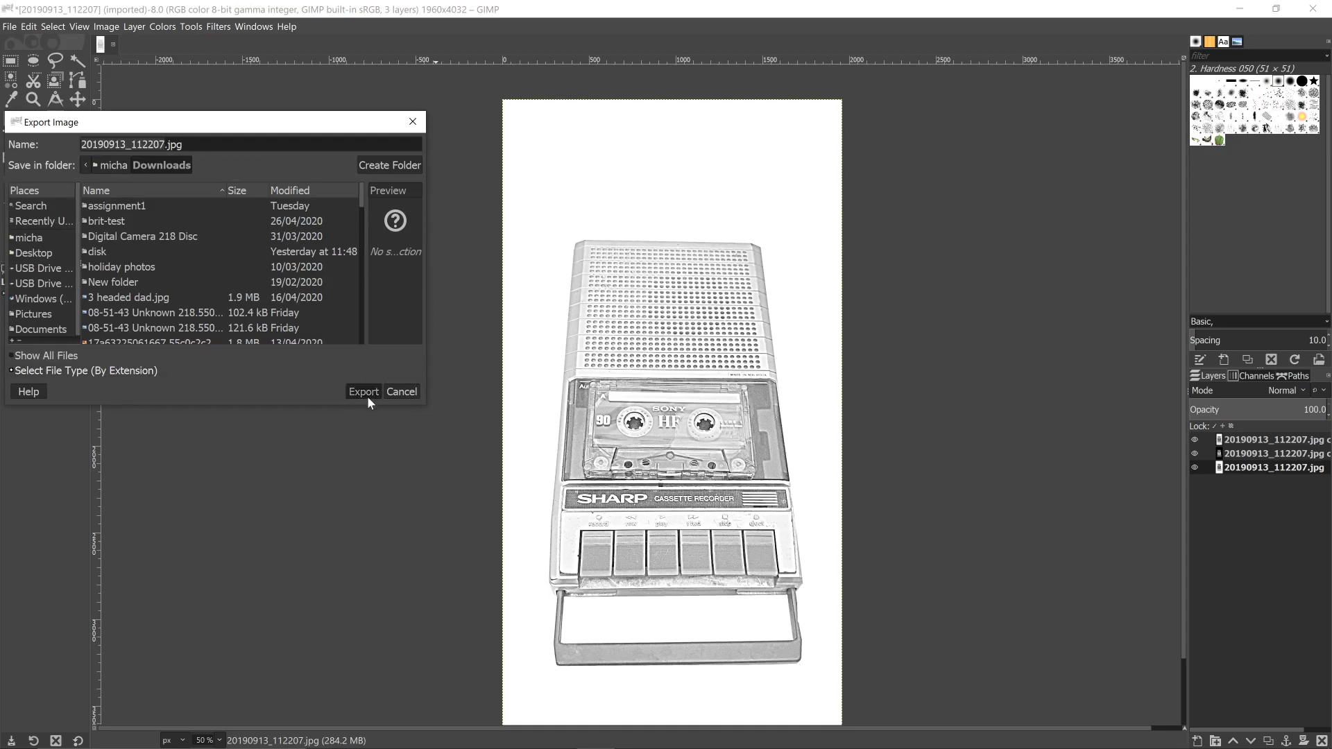
left_click(362, 391)
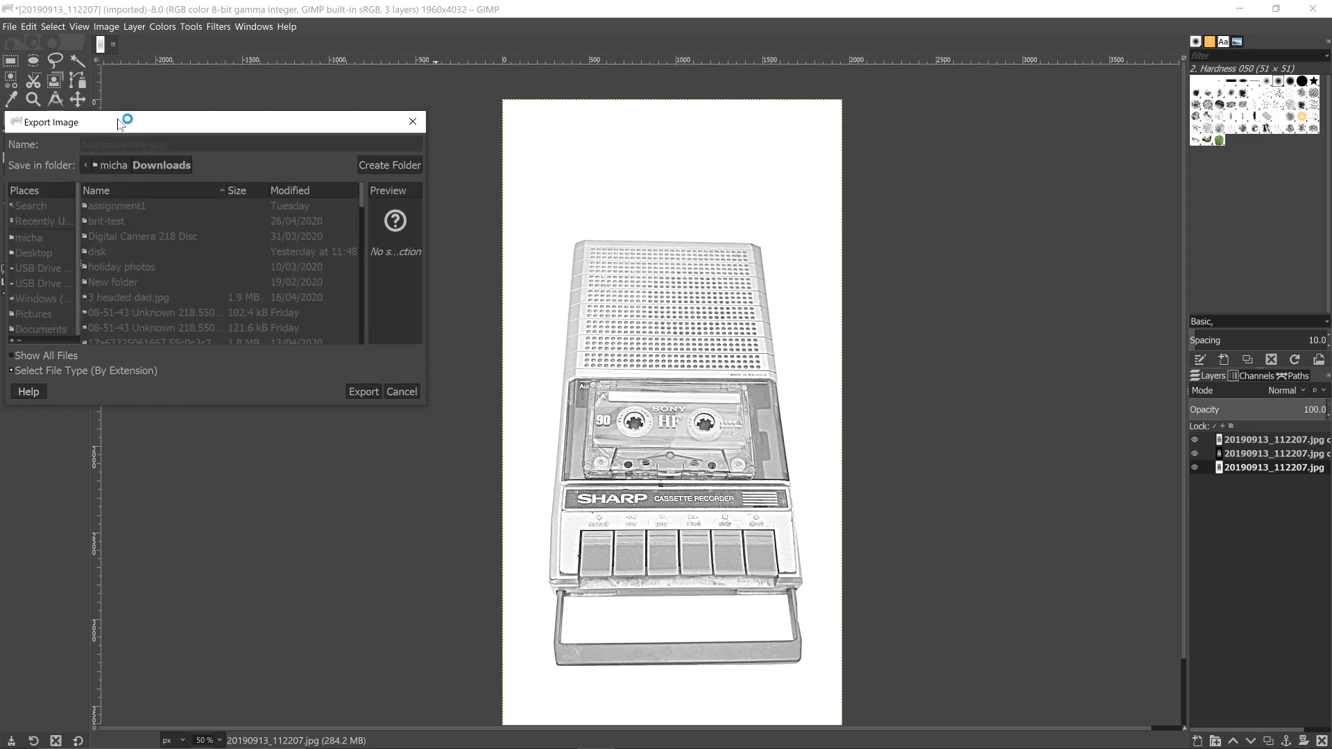
left_click(362, 391)
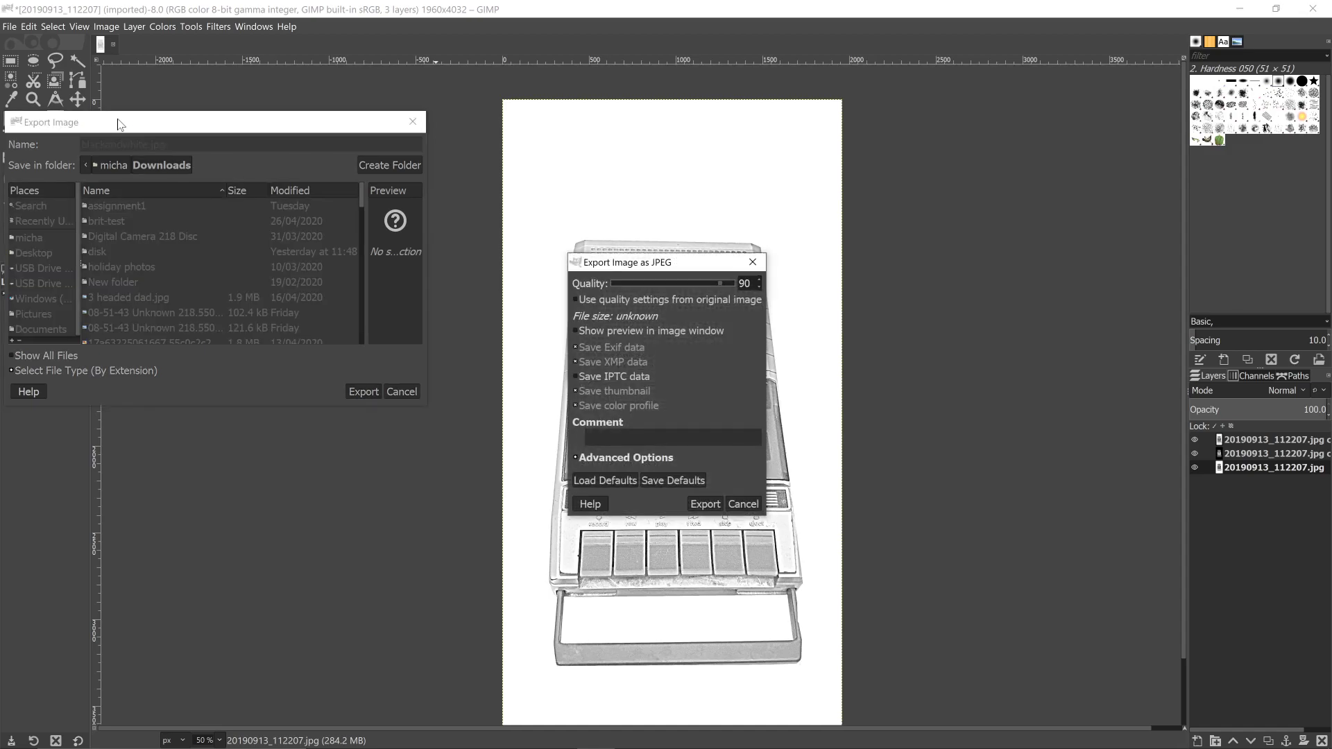
left_click(703, 502)
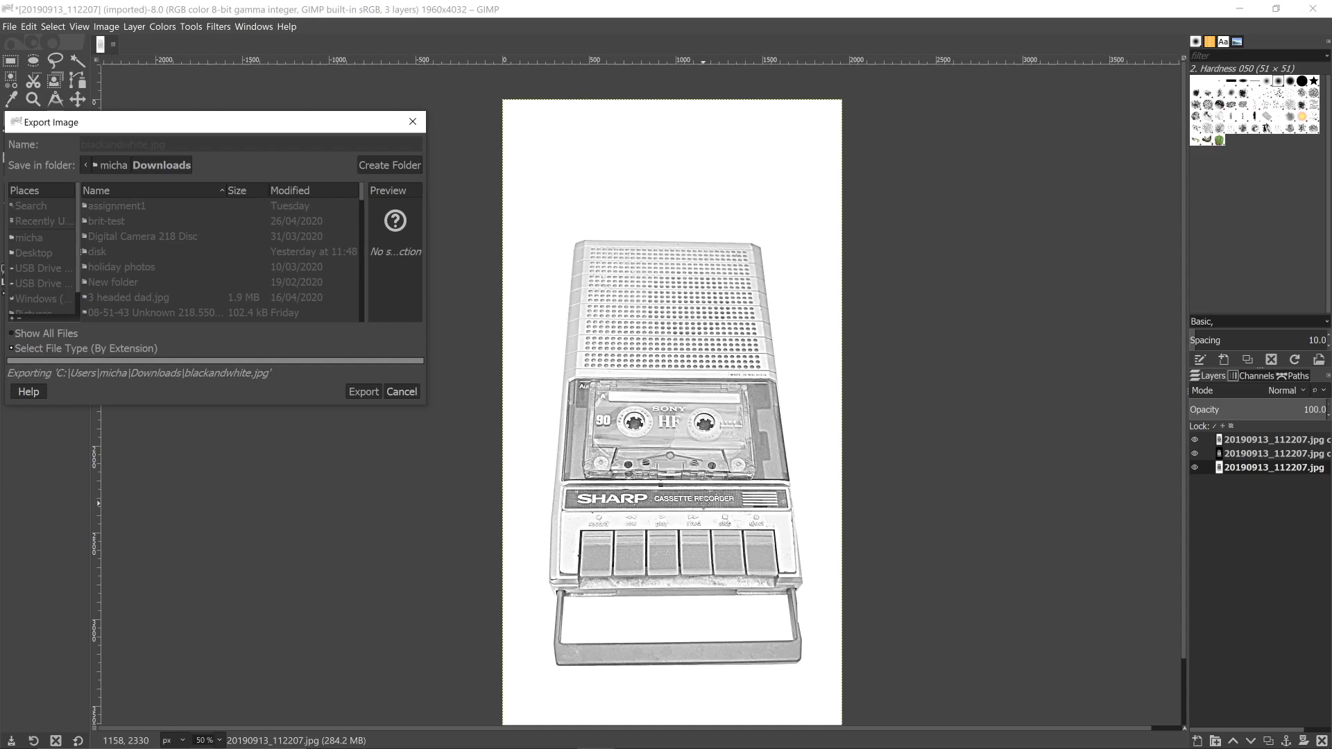
left_click(362, 391)
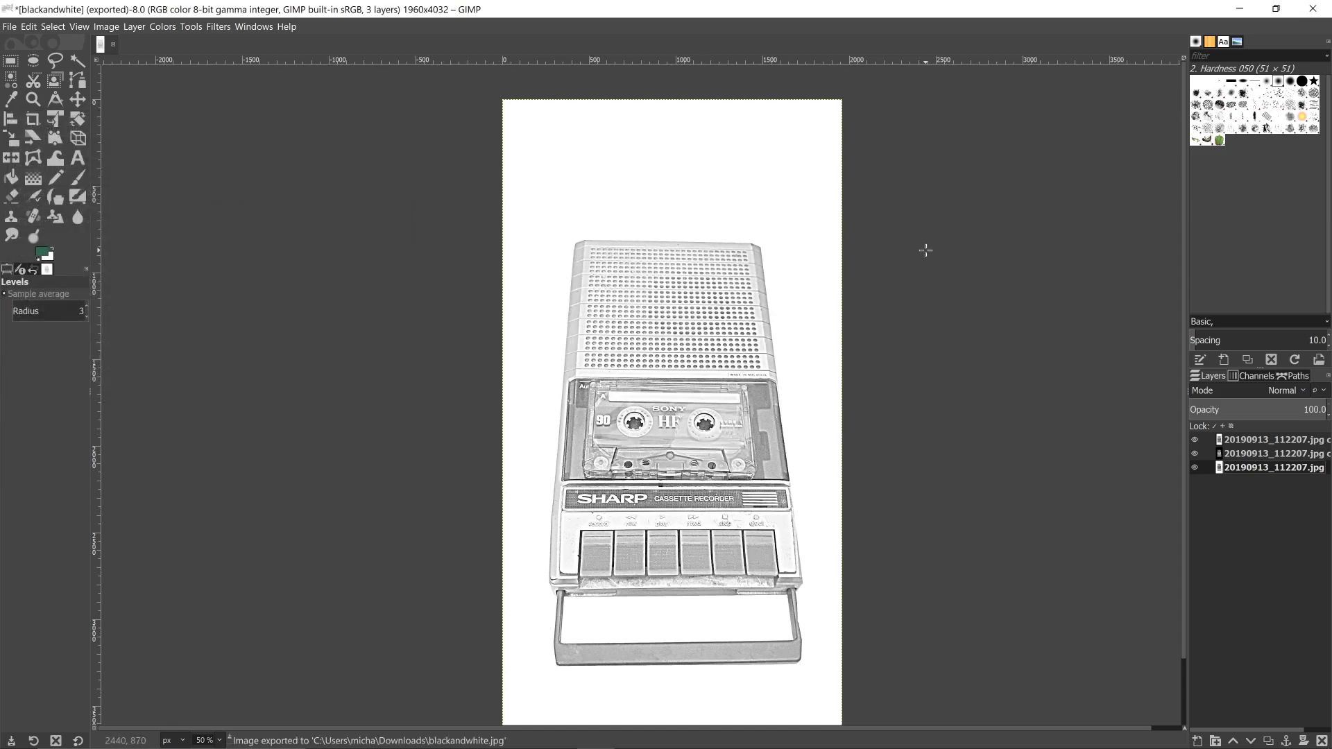